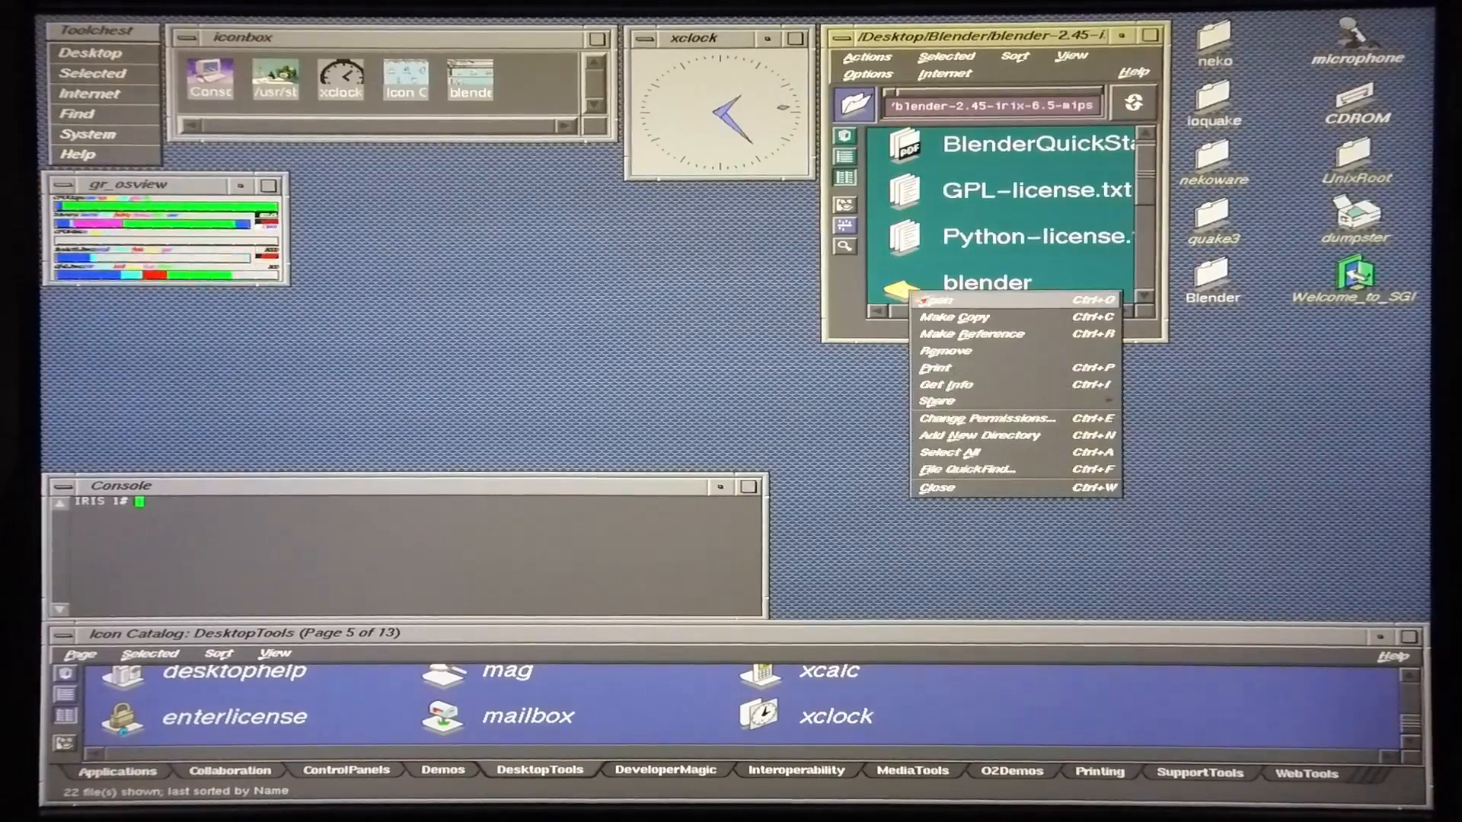
Launch the Blender 2.45 executable from its folder in the IRIX file manager.
{"action": "left_click", "coordinate": [935, 300]}
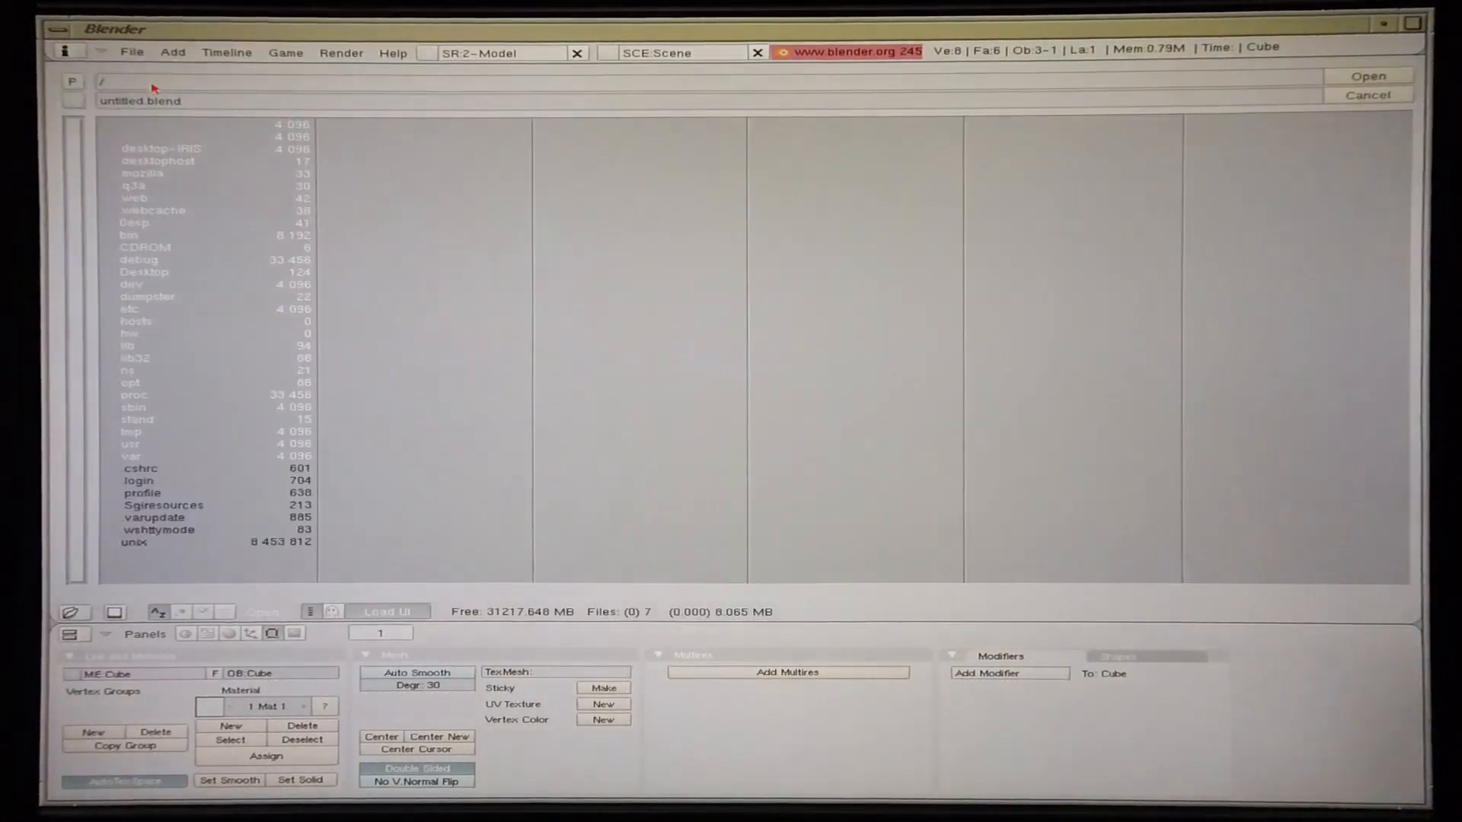
Navigate to /Desktop/Blender/ and open the test.blend benchmark file.
{"action": "double_click", "coordinate": [144, 271]}
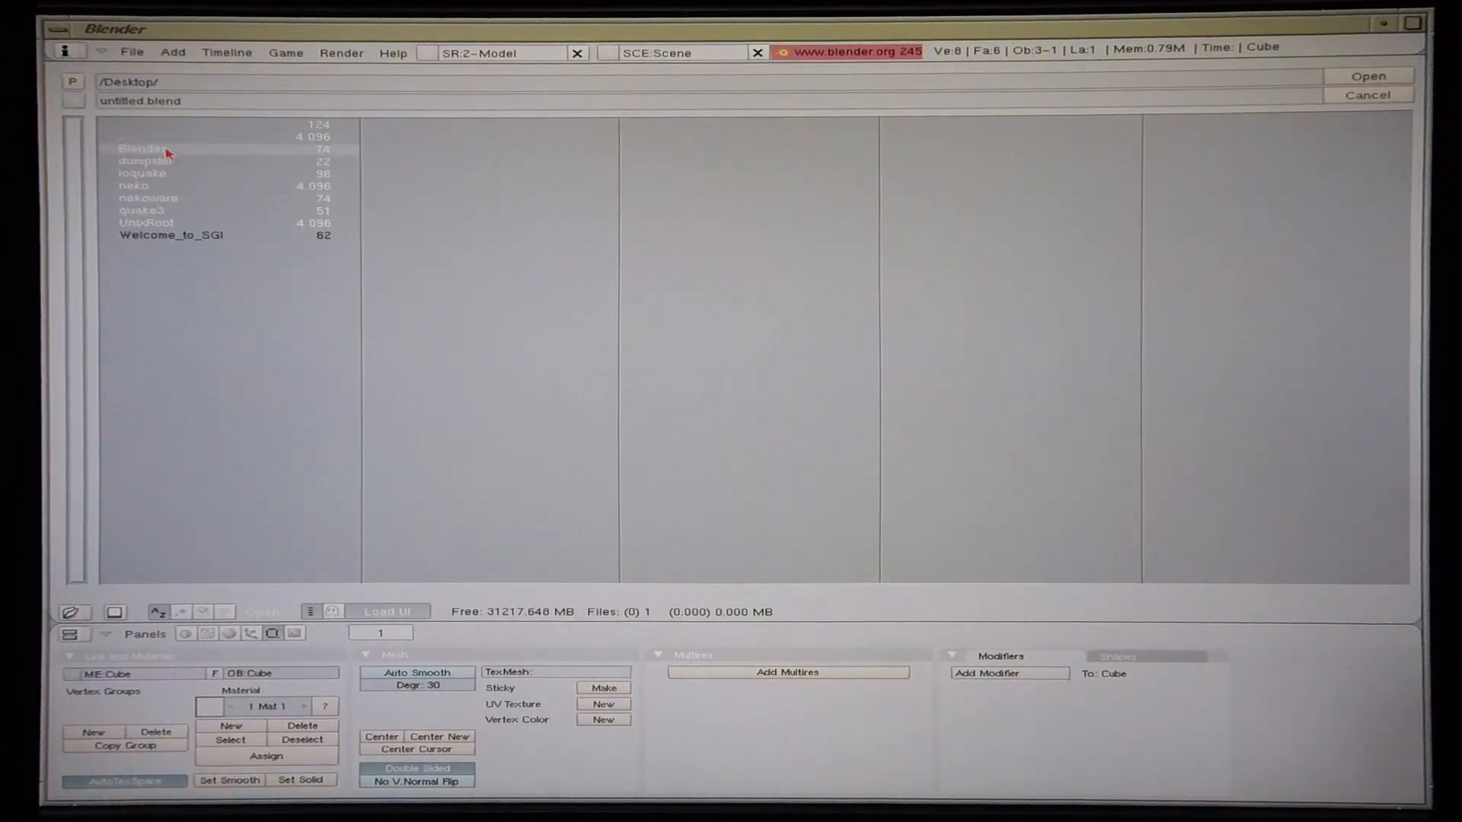
{"action": "double_click", "coordinate": [143, 148]}
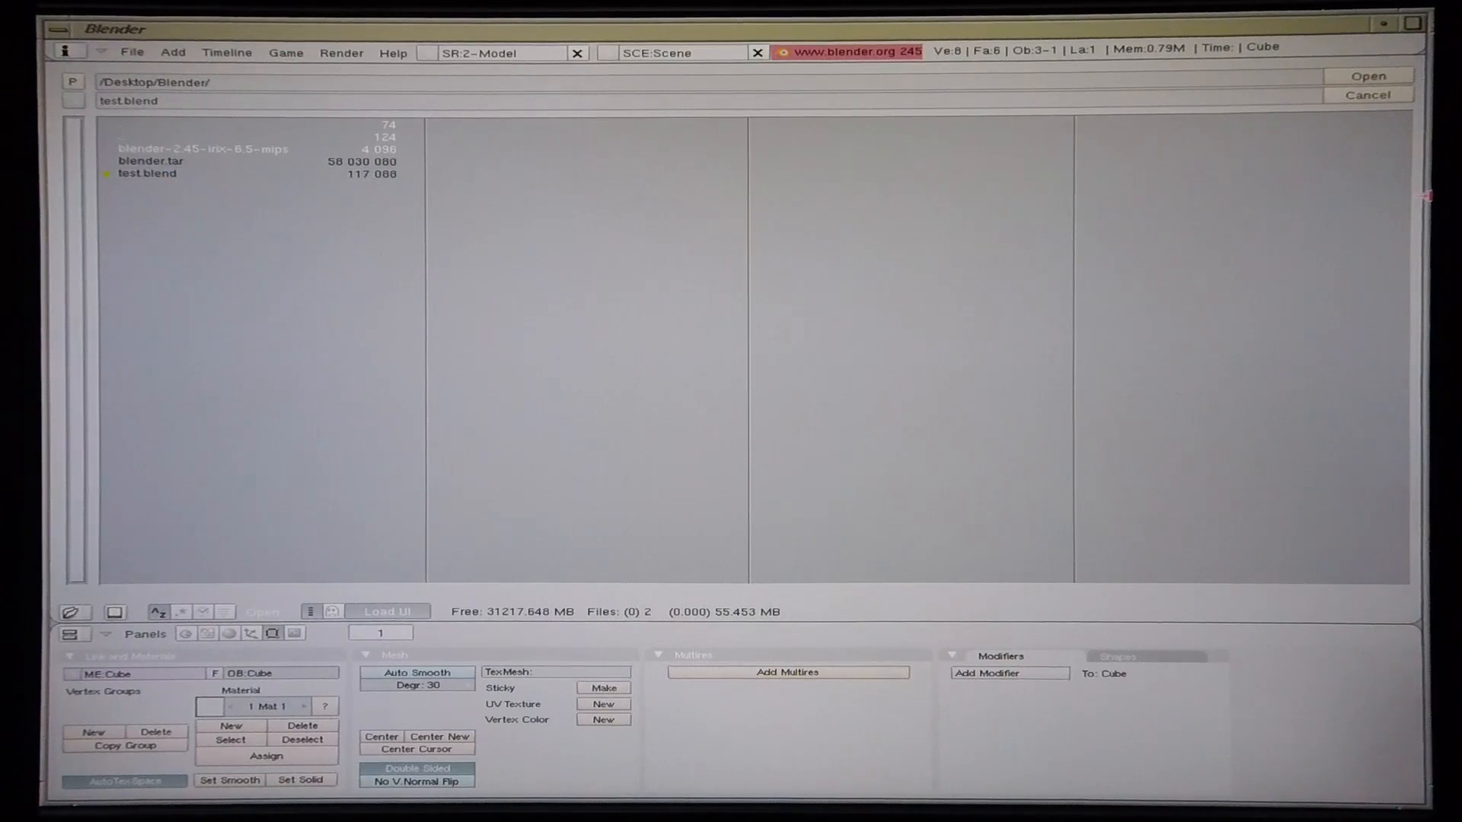
{"action": "left_click", "coordinate": [1367, 76]}
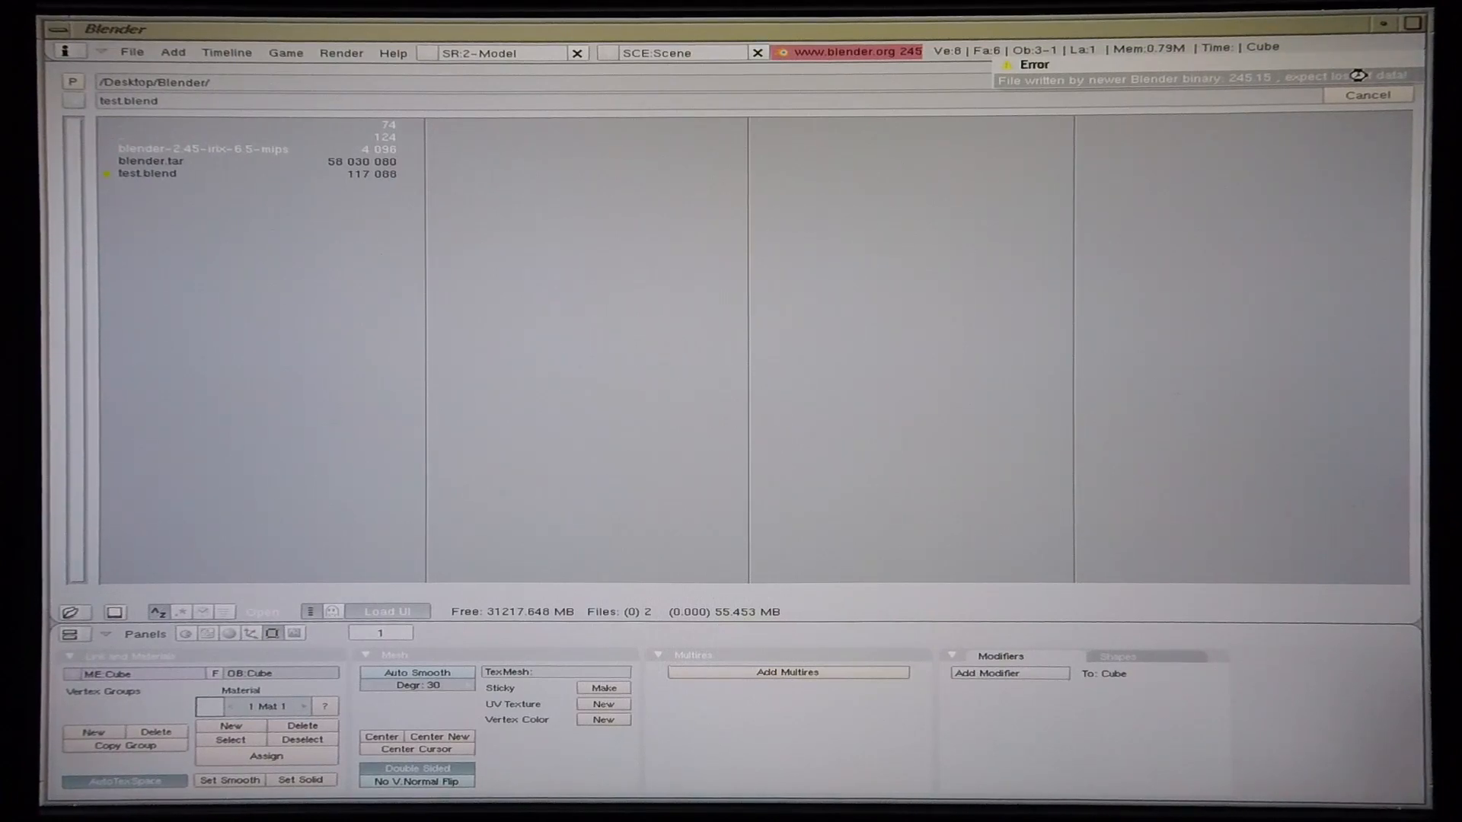
{"action": "mouse_move", "coordinate": [988, 255]}
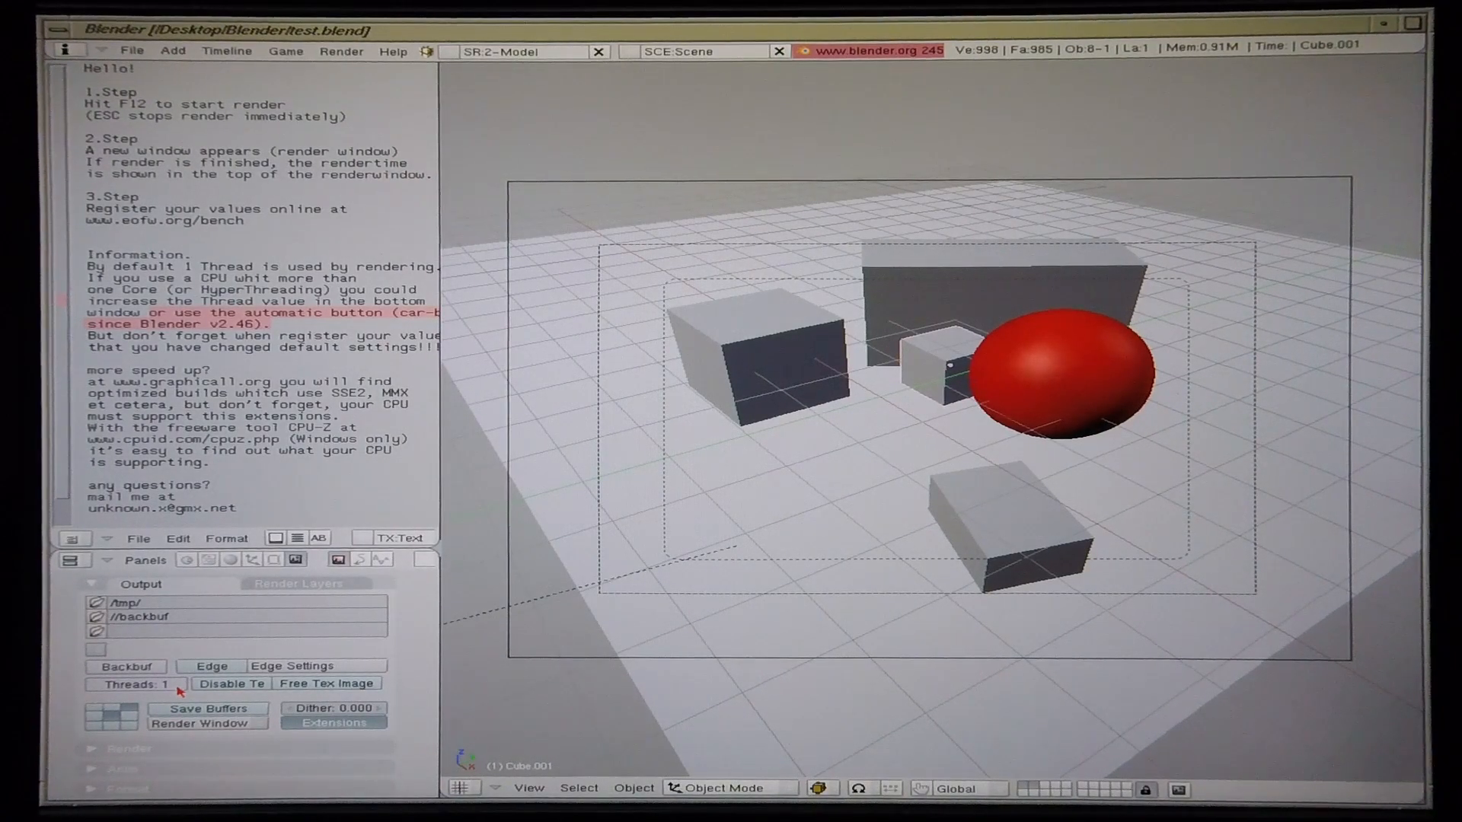
{"action": "mouse_move", "coordinate": [131, 684]}
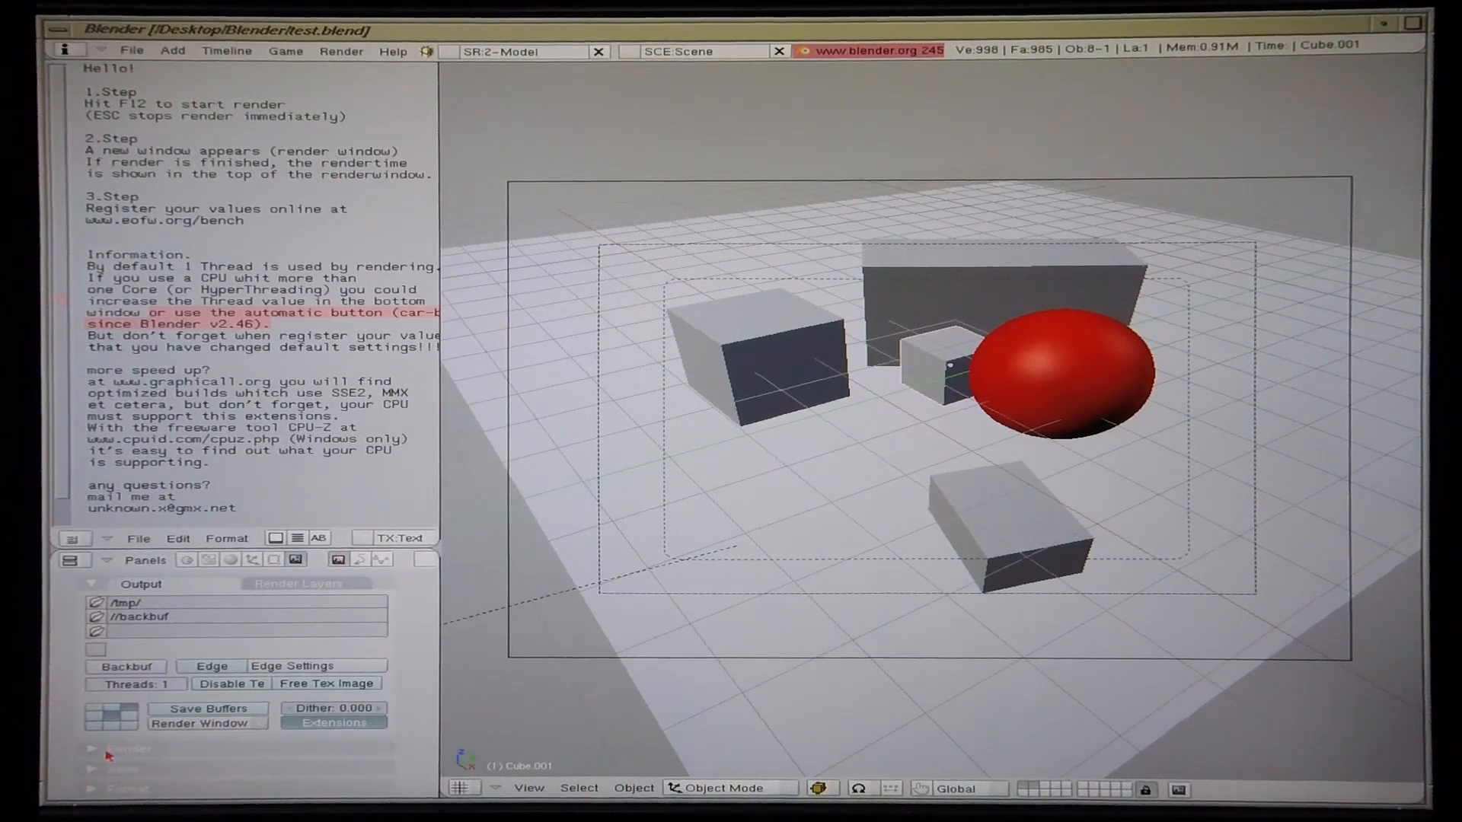
Render the benchmark scene with a single thread via F12, finishing at 11:35.65.
{"action": "key", "text": "F12"}
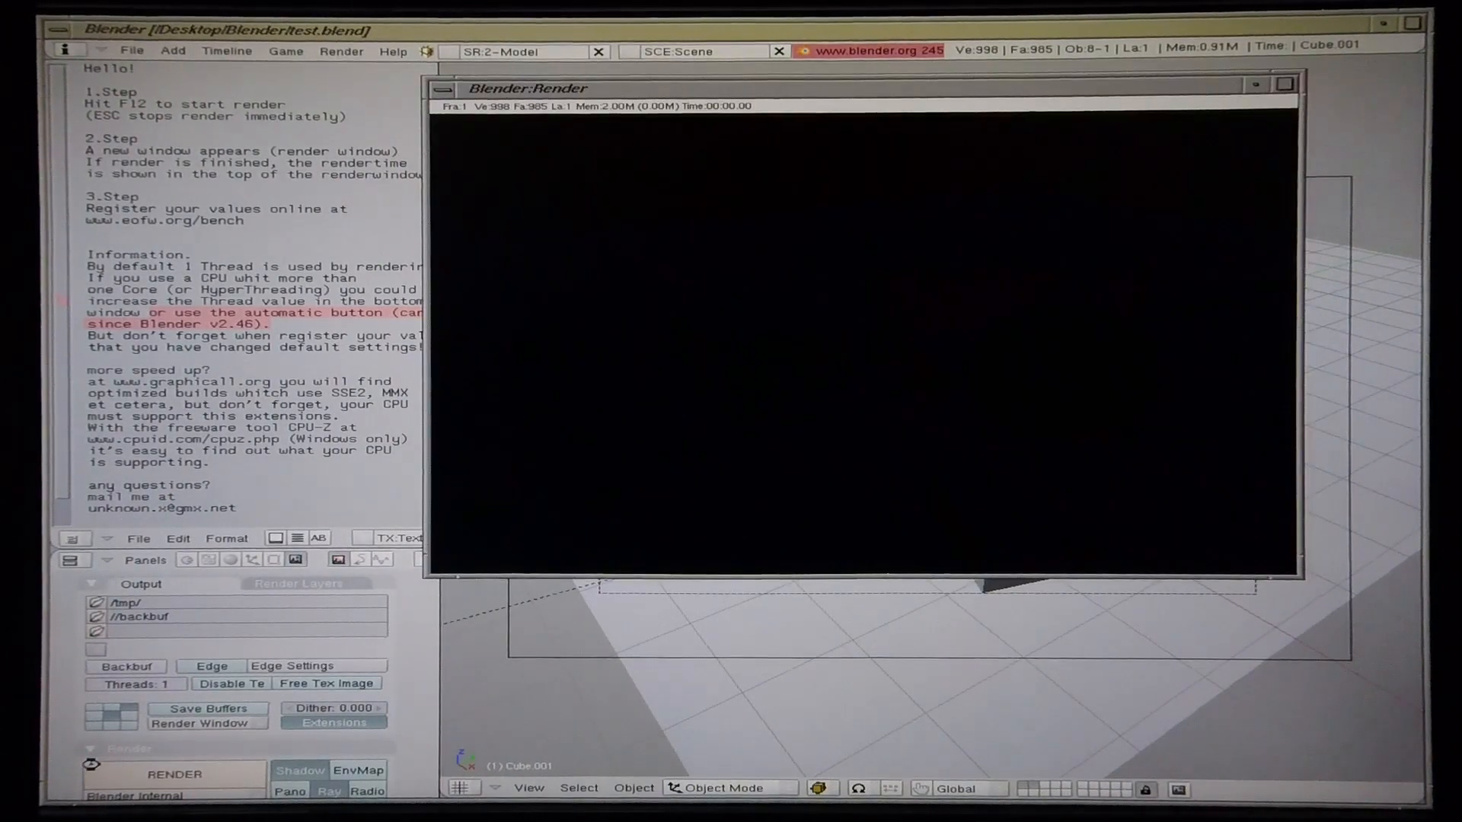
{"action": "key", "text": "F12"}
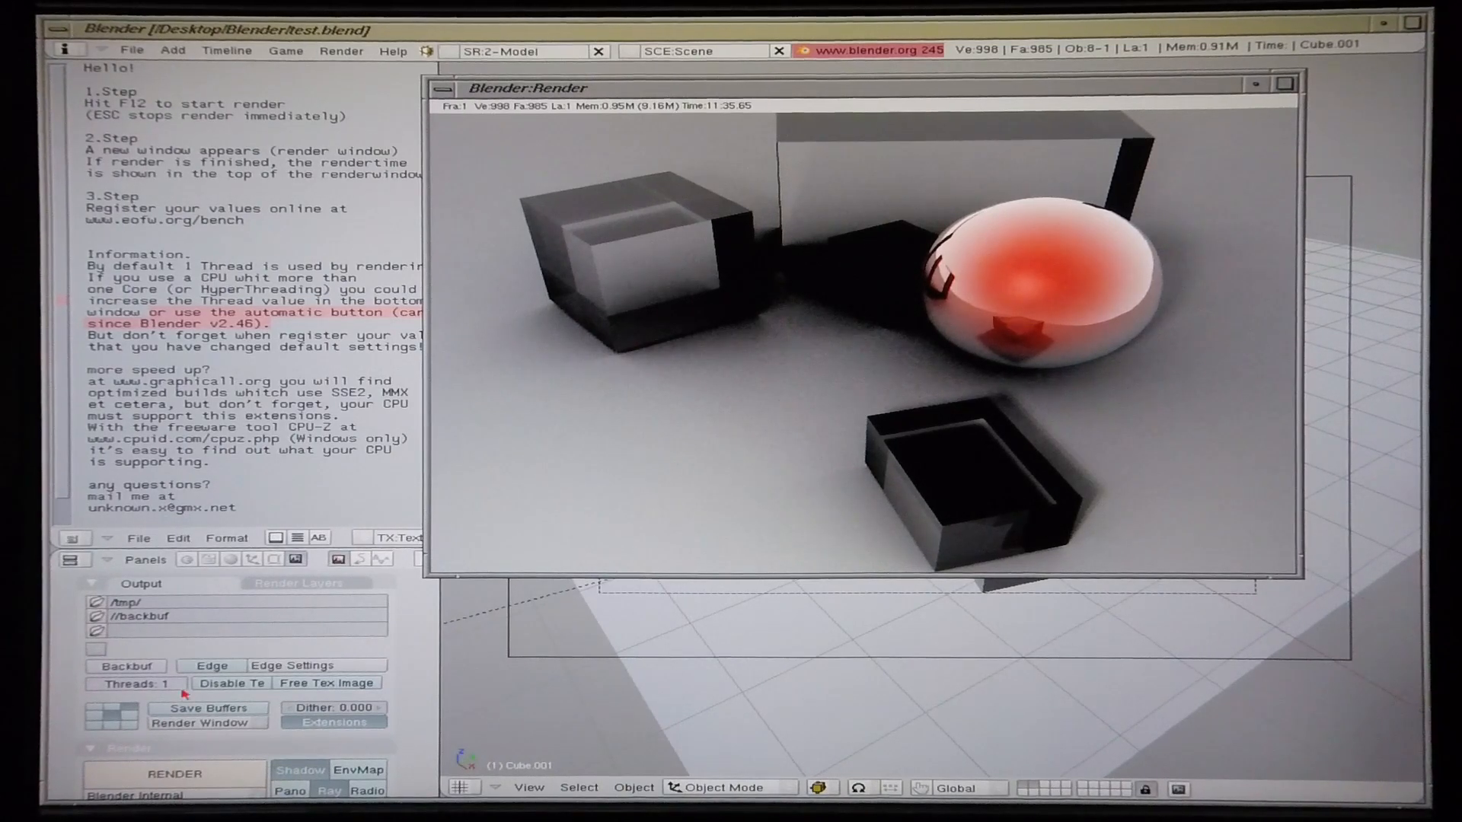
Raise the render Threads count to 2 and start the render again.
{"action": "left_click", "coordinate": [136, 684]}
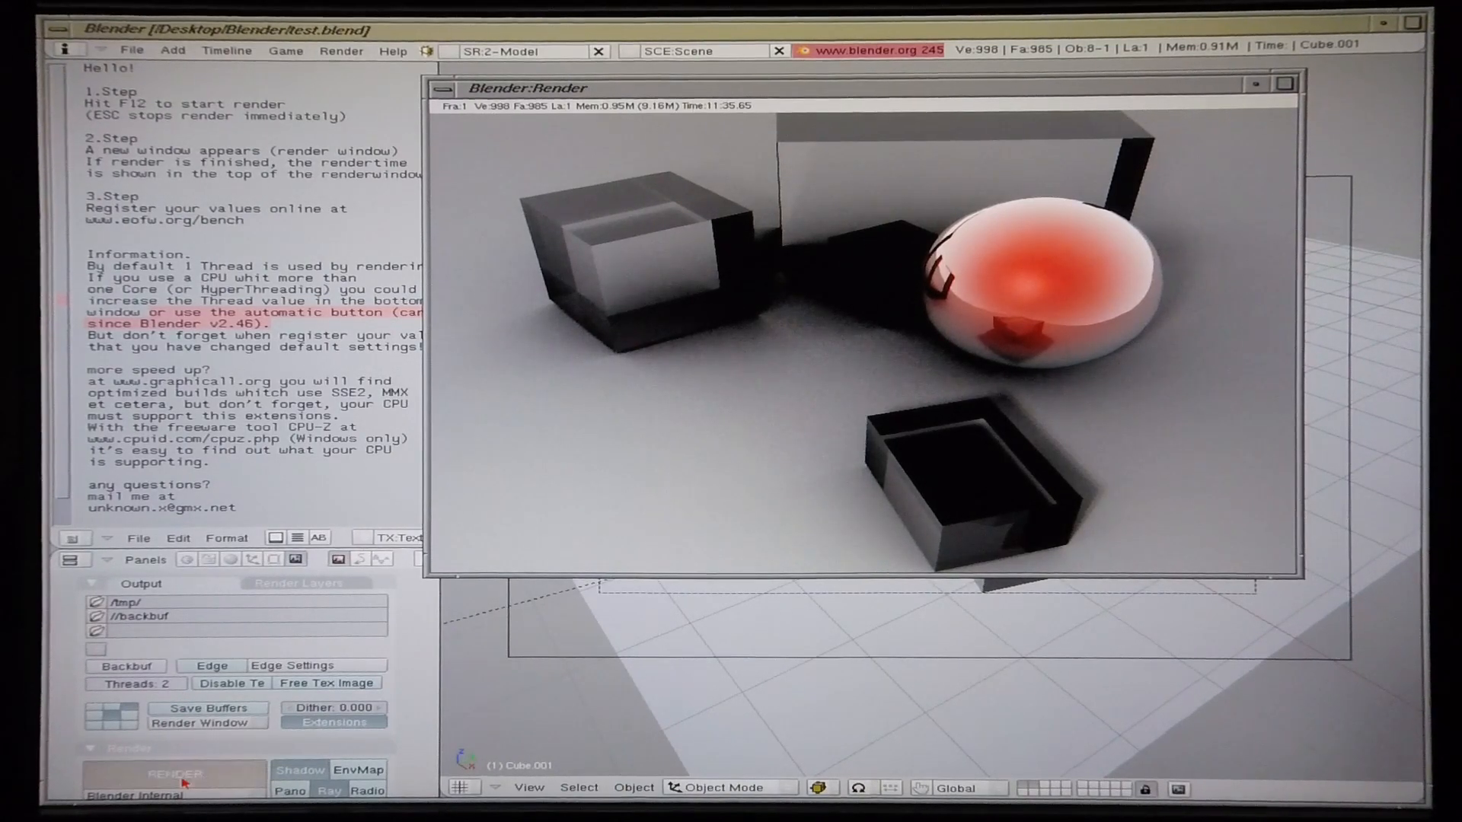
{"action": "left_click", "coordinate": [172, 773]}
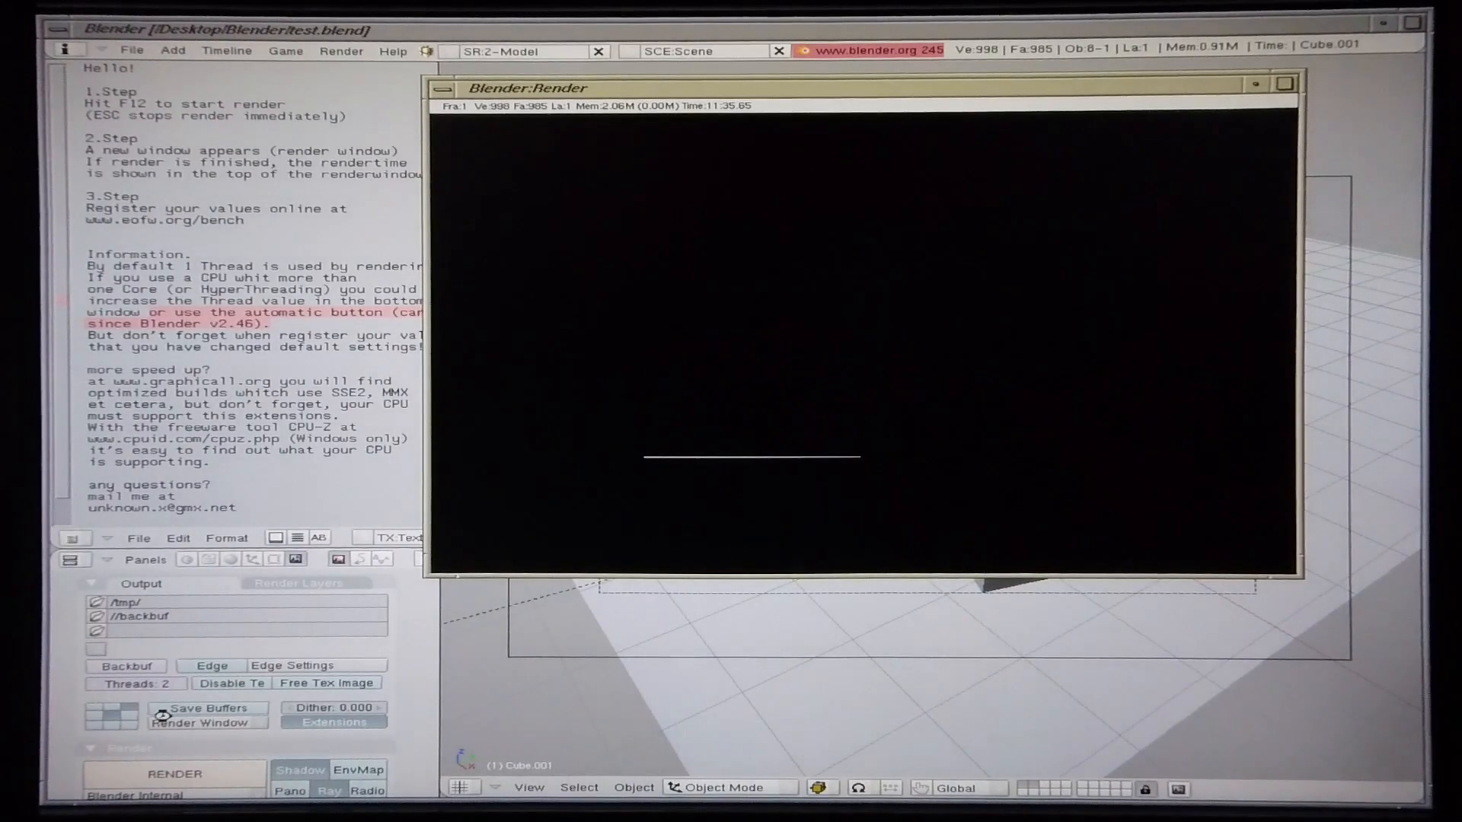